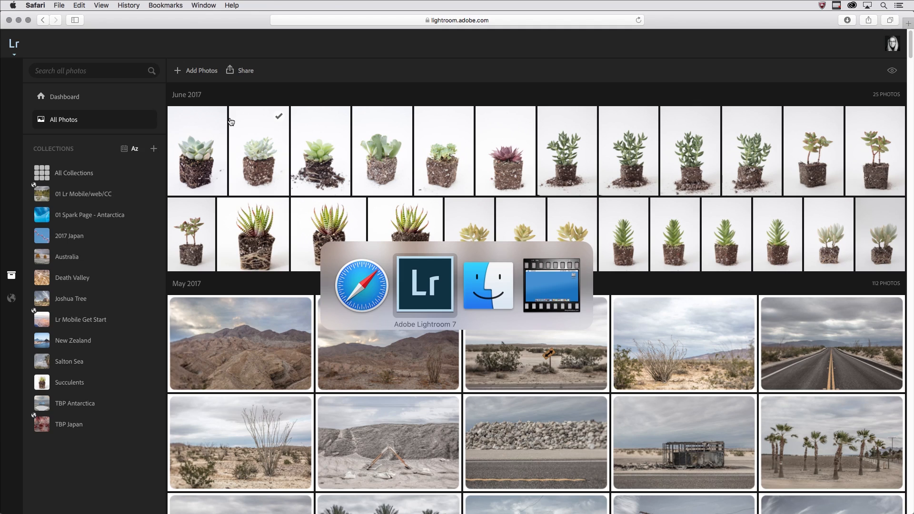
- Bring the desktop Lightroom catalog into focus to view the synced mobile collections
click(425, 286)
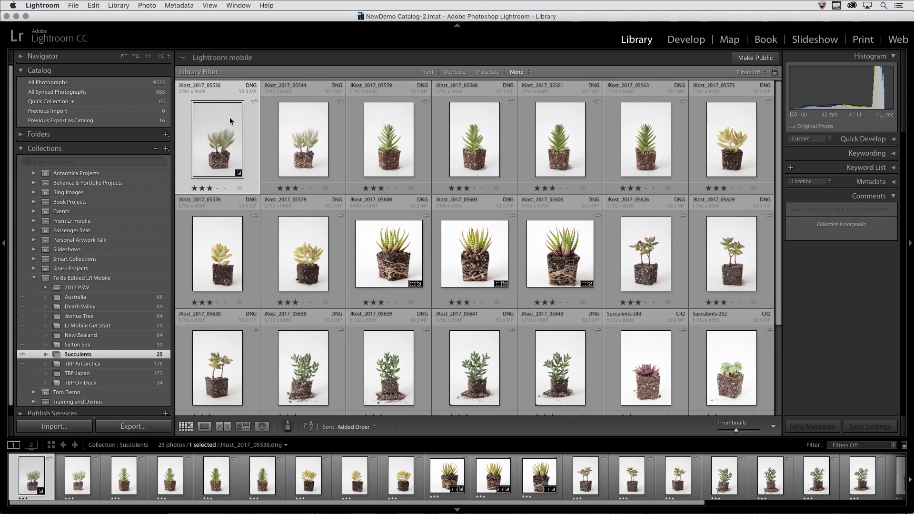
mouse_move(96, 302)
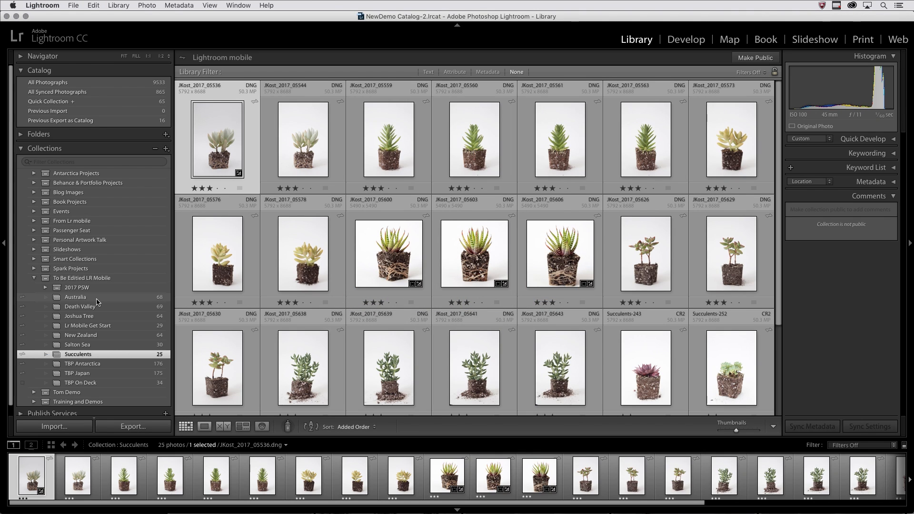
mouse_move(106, 307)
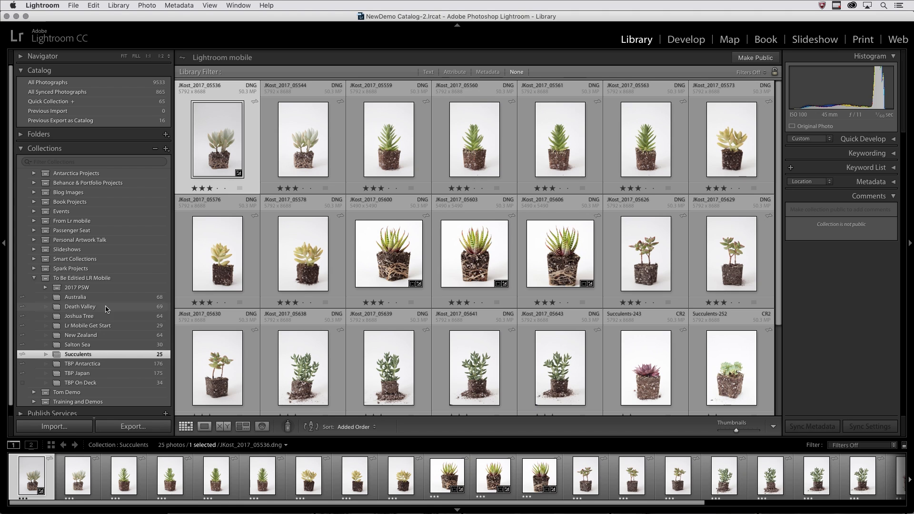
mouse_move(117, 317)
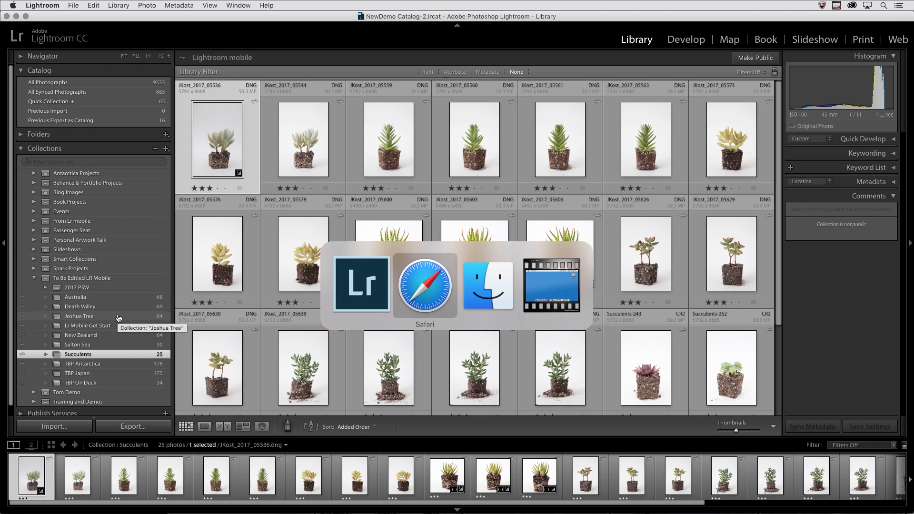
click(425, 285)
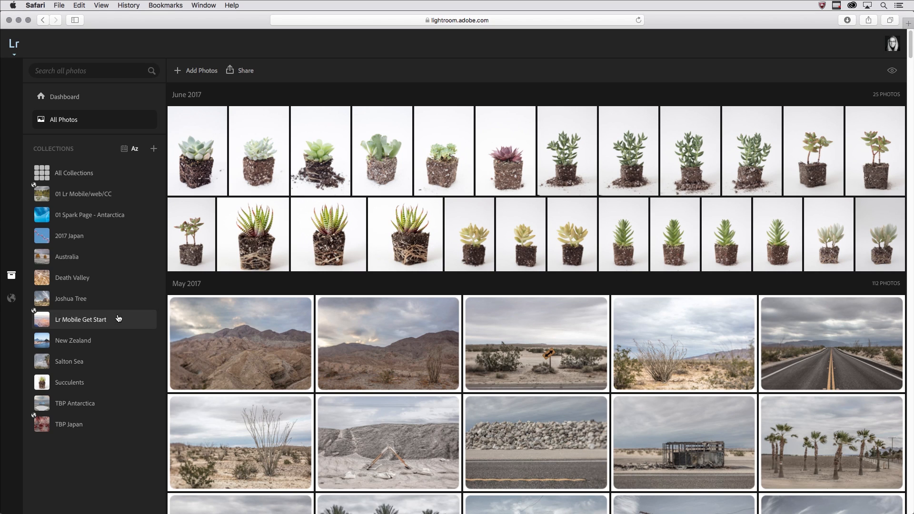
mouse_move(419, 57)
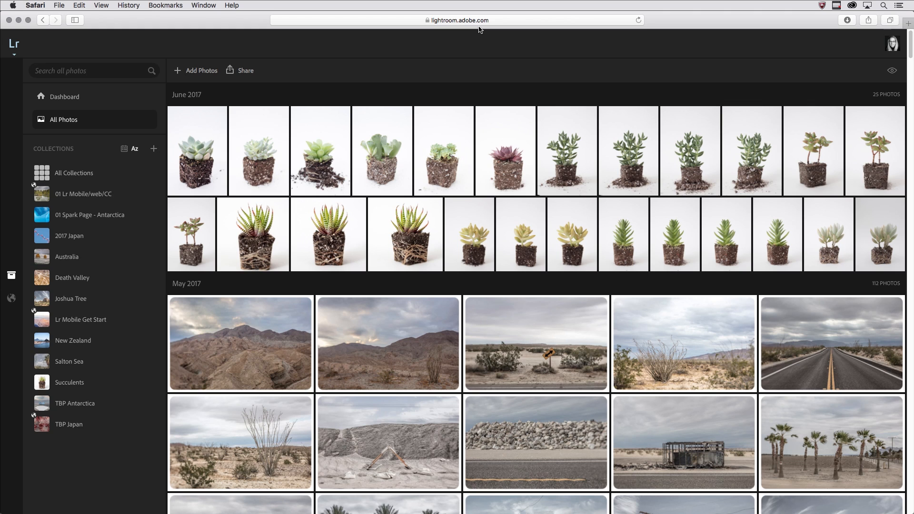
mouse_move(890, 50)
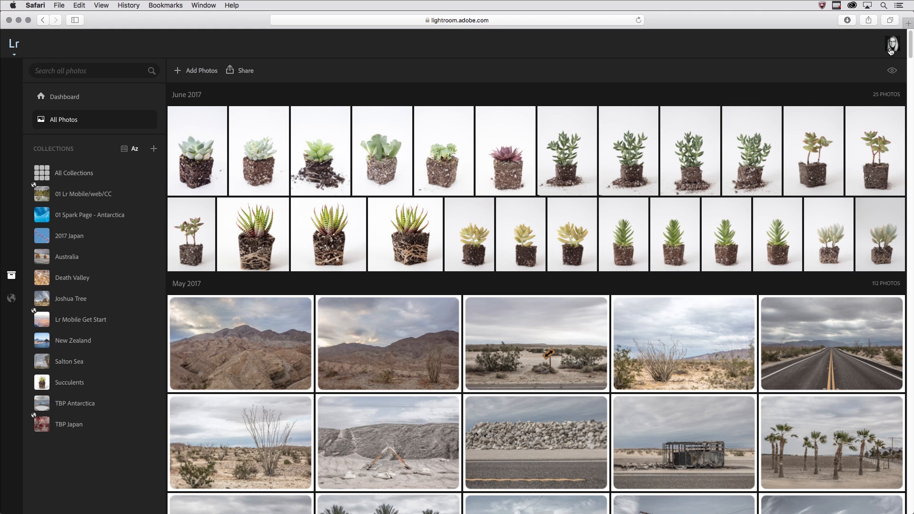
mouse_move(296, 96)
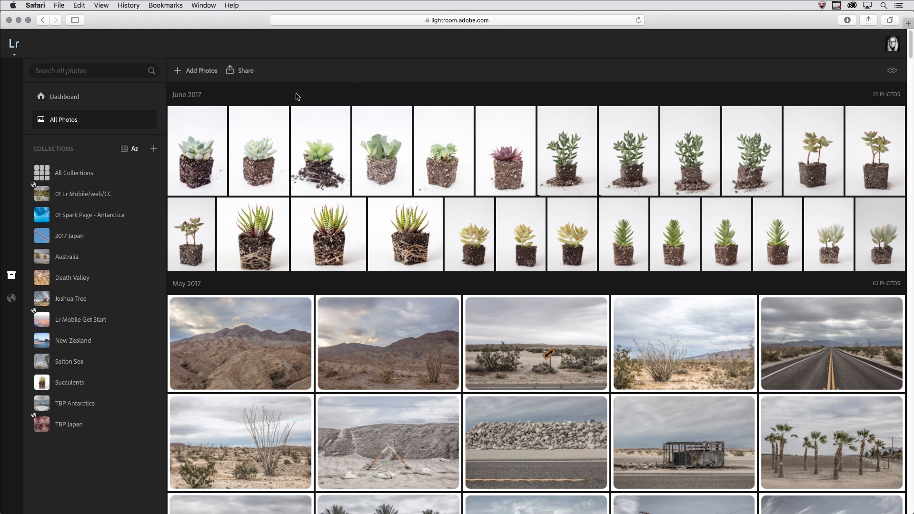
mouse_move(141, 127)
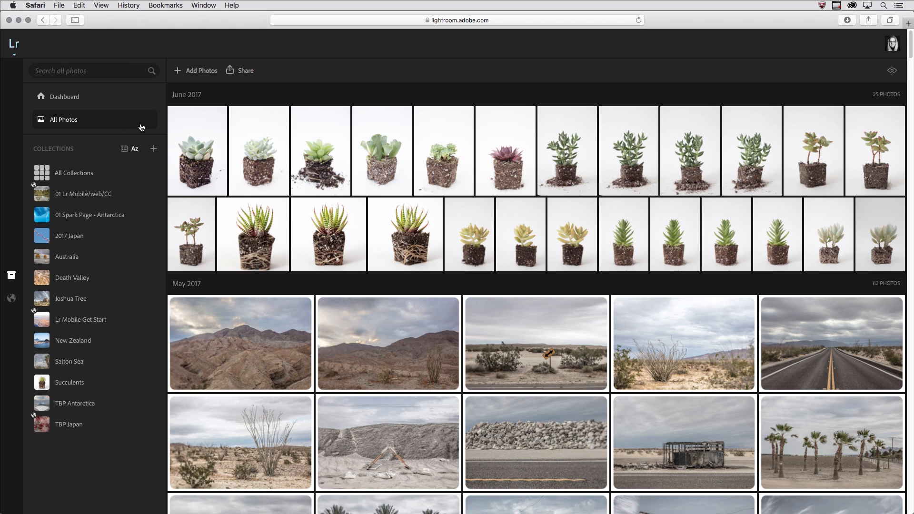
scroll(down, 3)
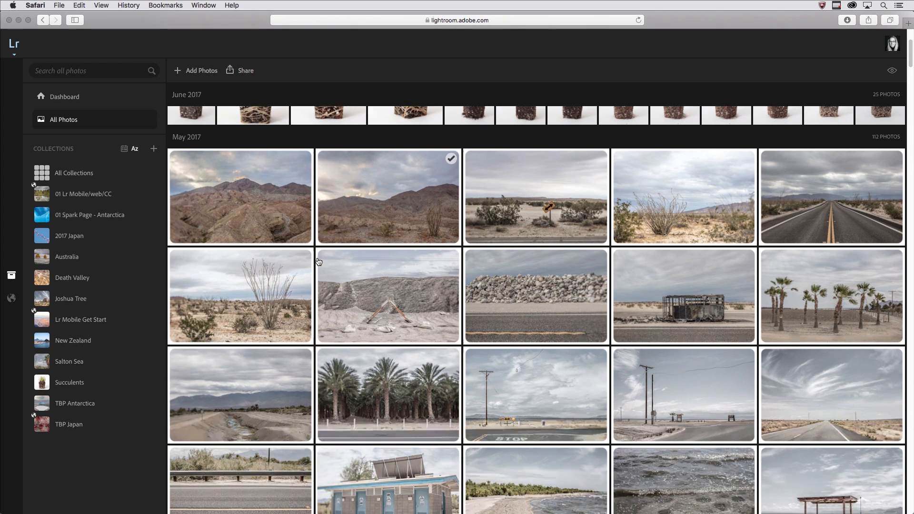
scroll(down, 3)
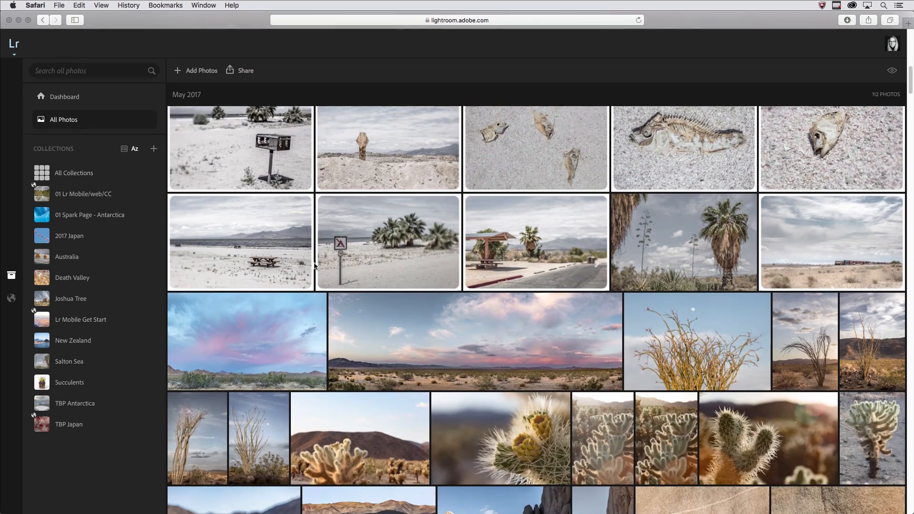
scroll(down, 3)
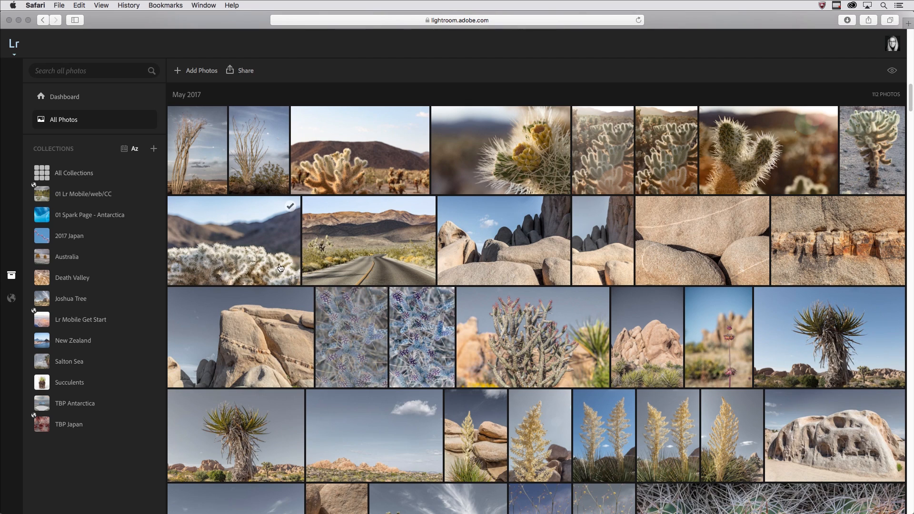
- Show the All Collections grid, including Joshua Tree, Death Valley and Succulents
click(74, 173)
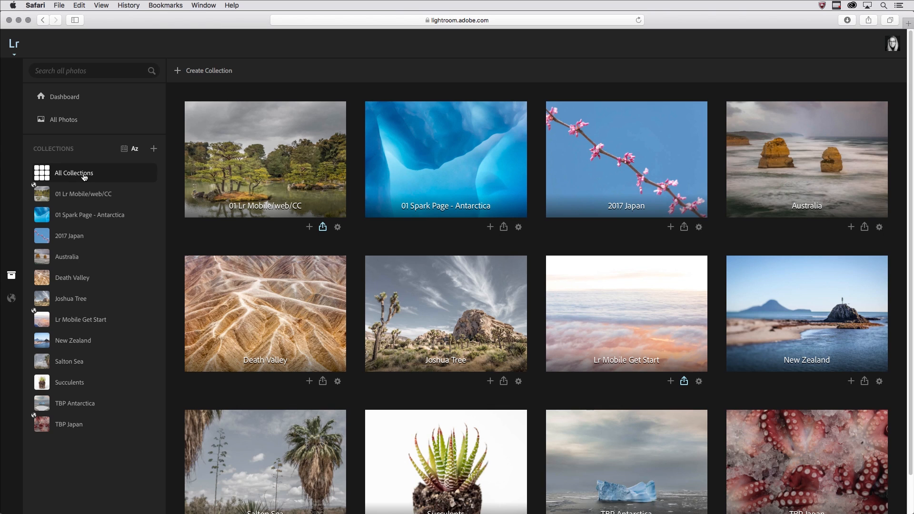
mouse_move(352, 265)
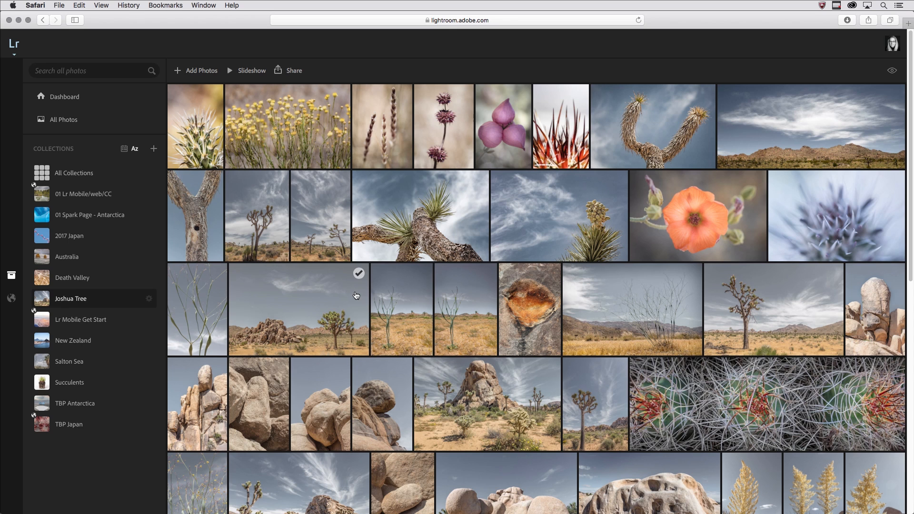
mouse_move(201, 69)
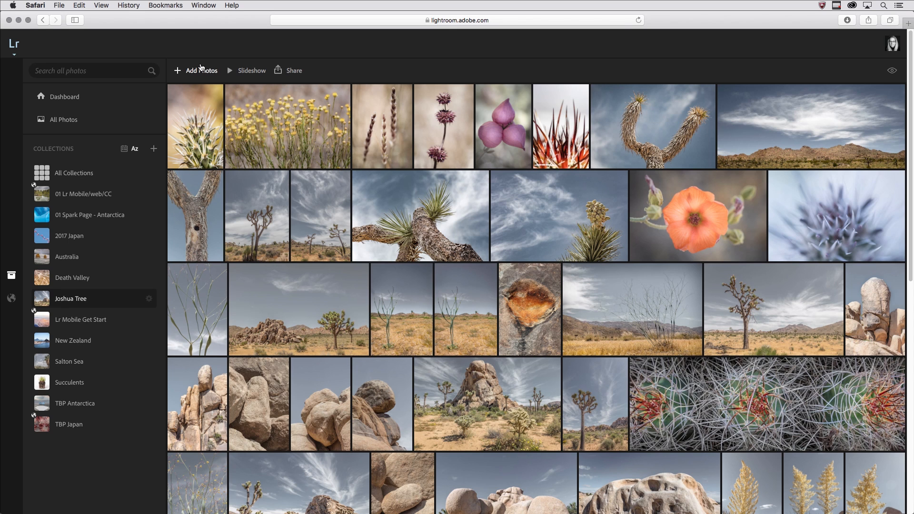
- Add JKost_2017_04354.CR2 from the New JT Images folder to the Joshua Tree collection
click(200, 70)
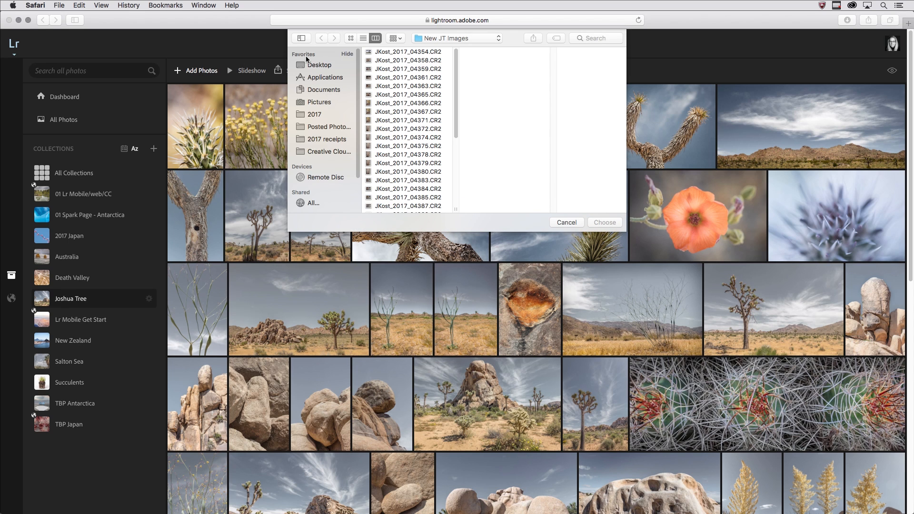
click(406, 51)
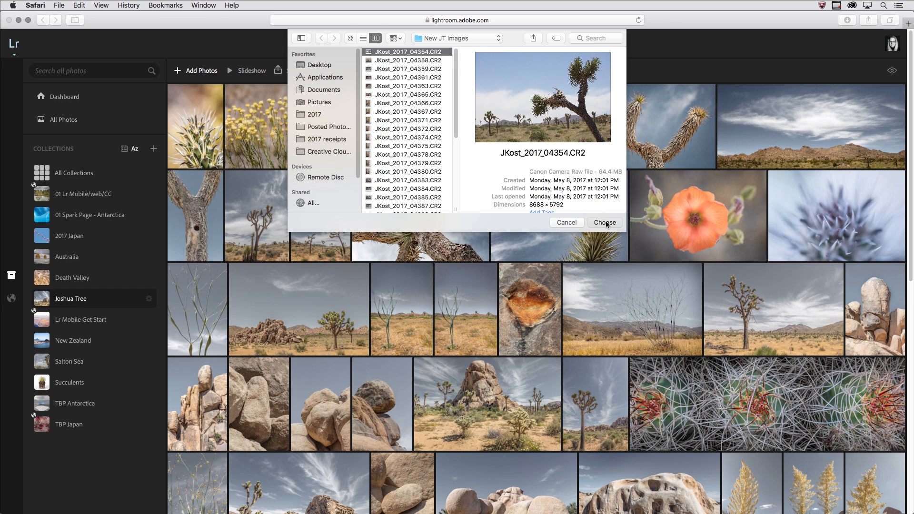
click(604, 223)
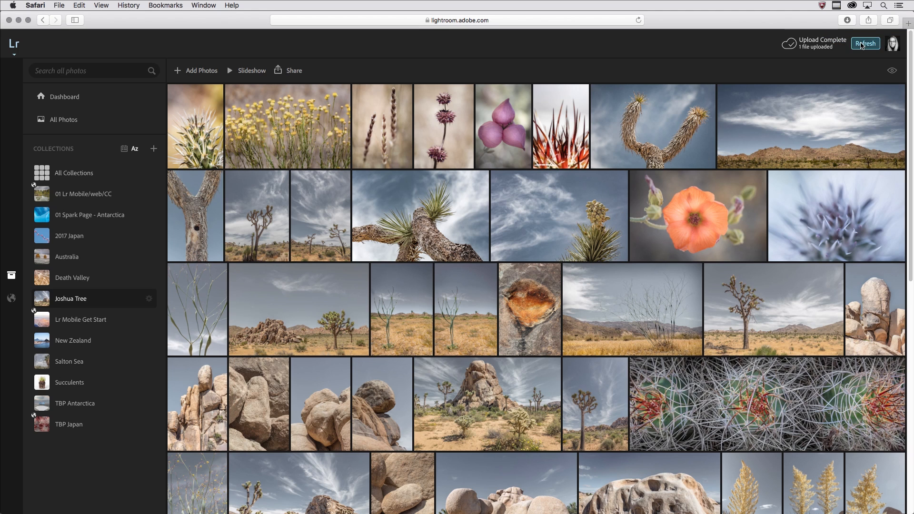
- Refresh the Joshua Tree collection so the uploaded photo appears in the grid
click(864, 44)
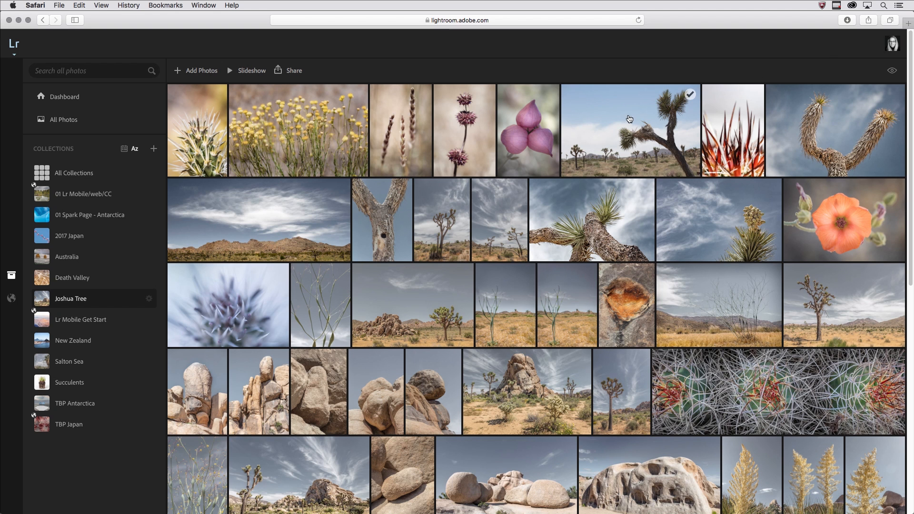
mouse_move(638, 127)
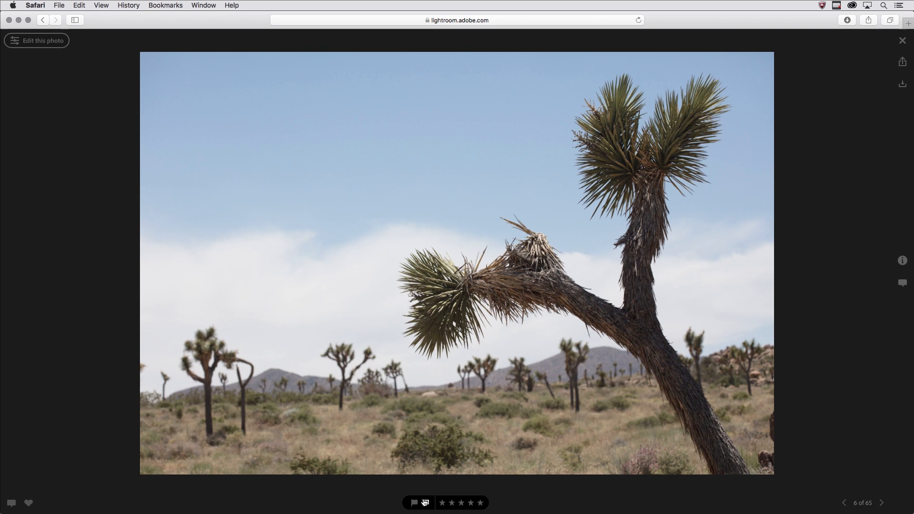
- Rate the Joshua tree photo two stars and briefly check its photo info
click(451, 502)
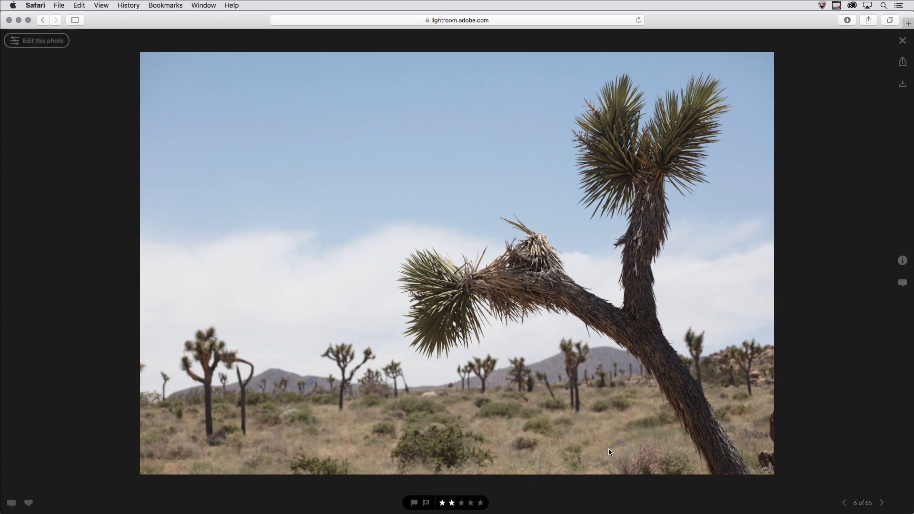
click(903, 261)
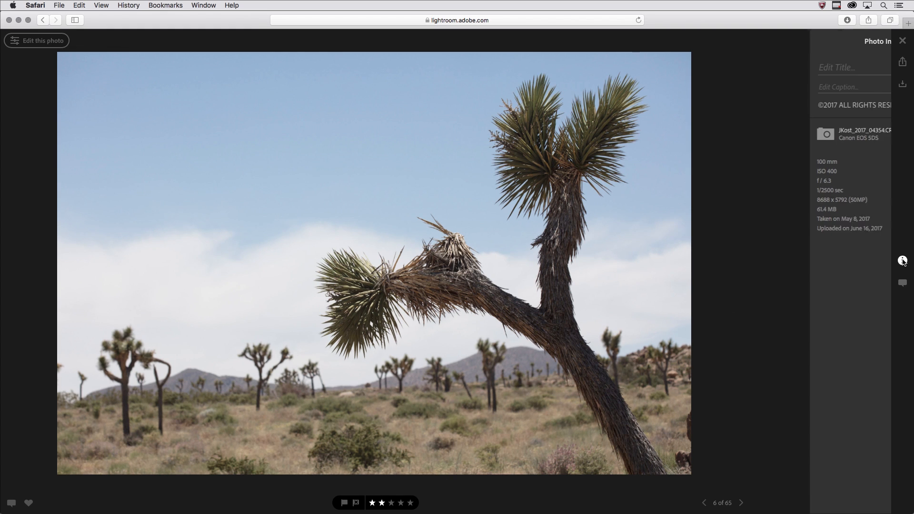
click(902, 259)
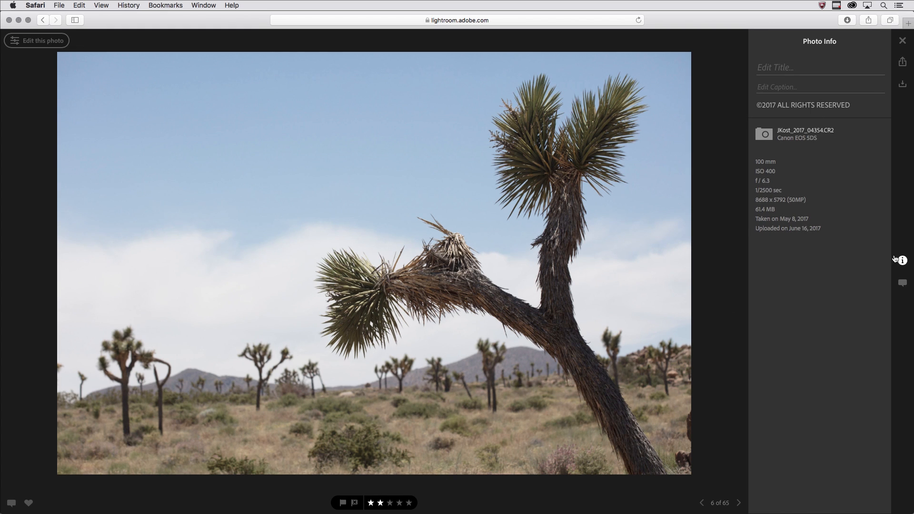
mouse_move(799, 221)
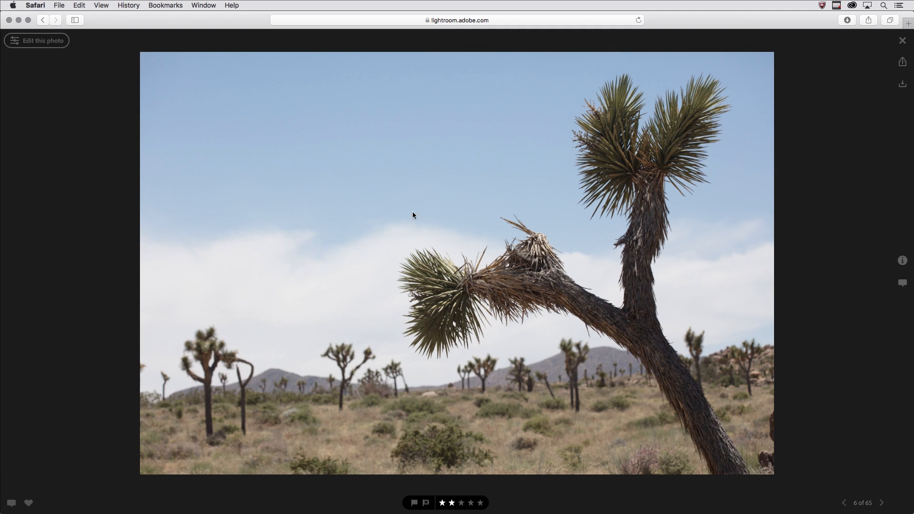
- Crop the Joshua tree photo to a 1×1 square and show the Adjust panel
click(37, 40)
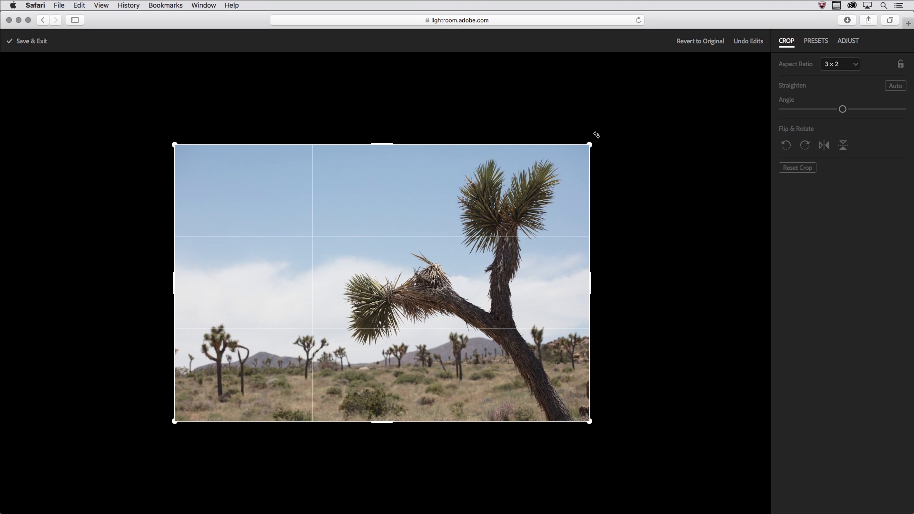
click(839, 63)
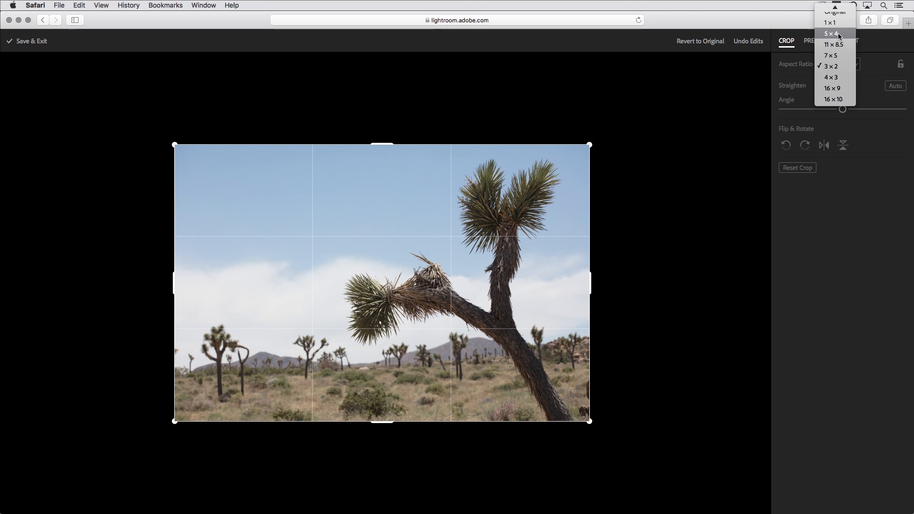
click(833, 22)
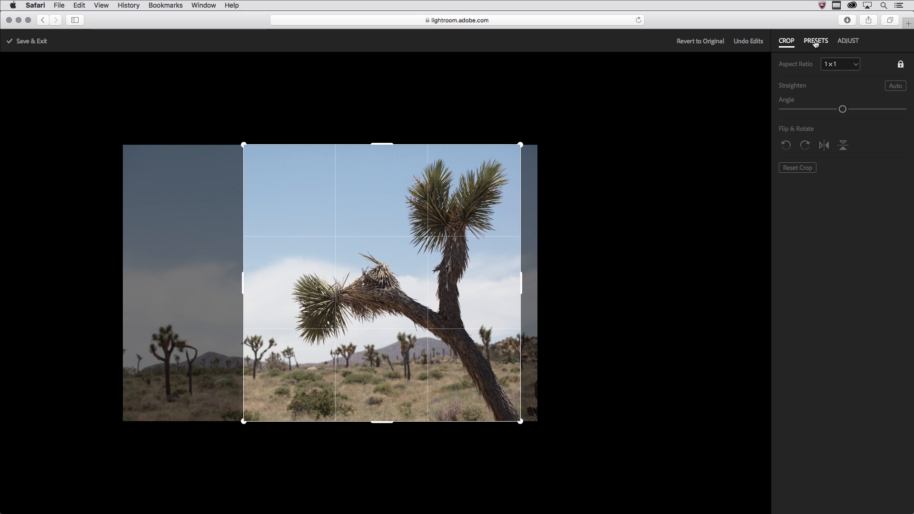
click(815, 41)
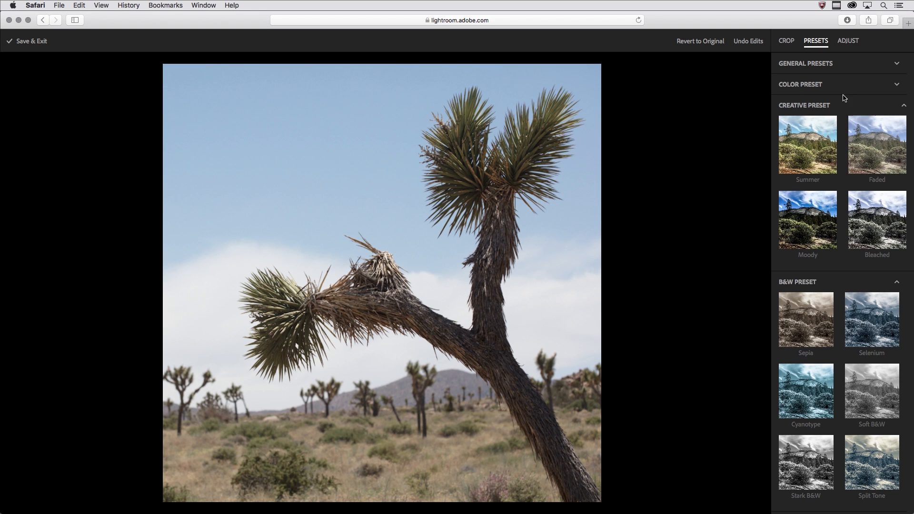
click(847, 40)
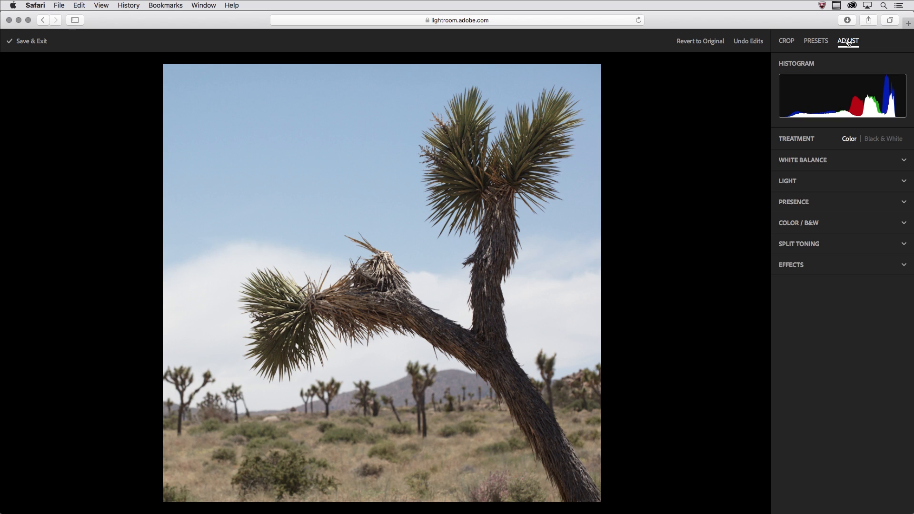
- Expand the Light section to reveal the tone adjustment controls
click(787, 181)
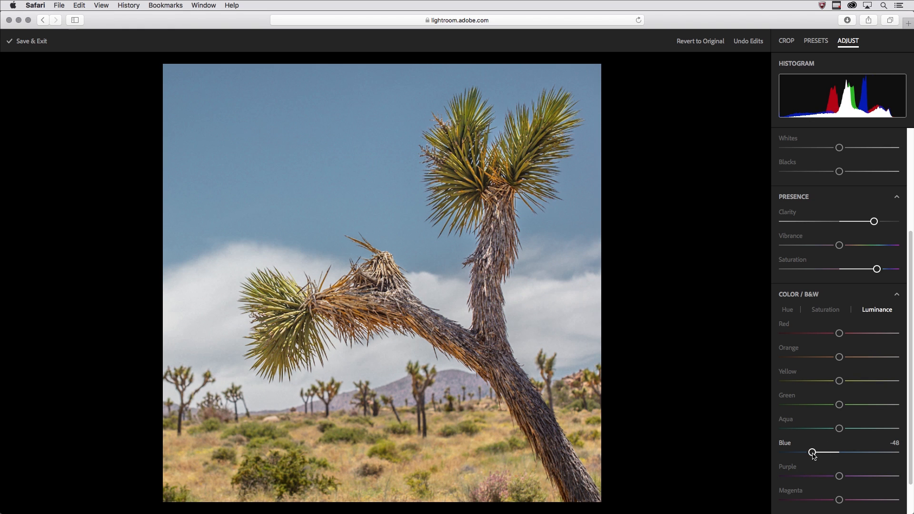
mouse_move(793, 449)
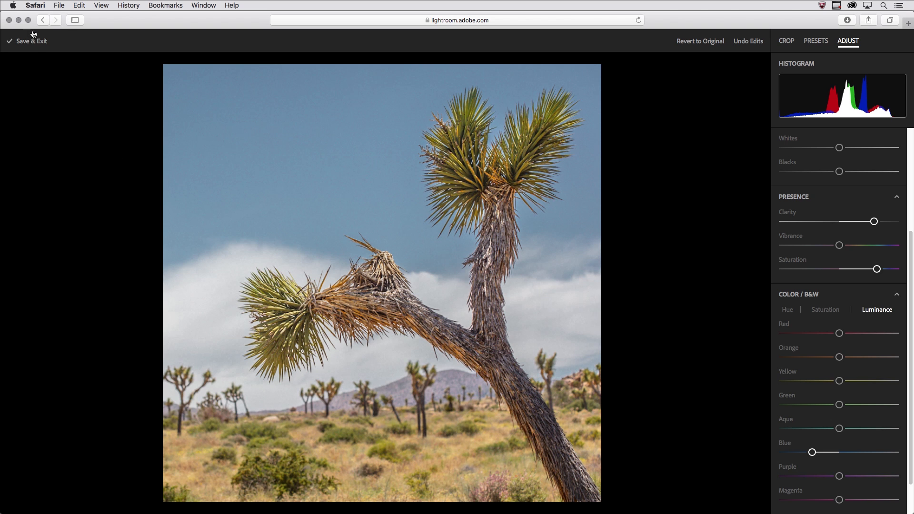
- Save the edits and close the photo view back to the Joshua Tree grid
click(30, 41)
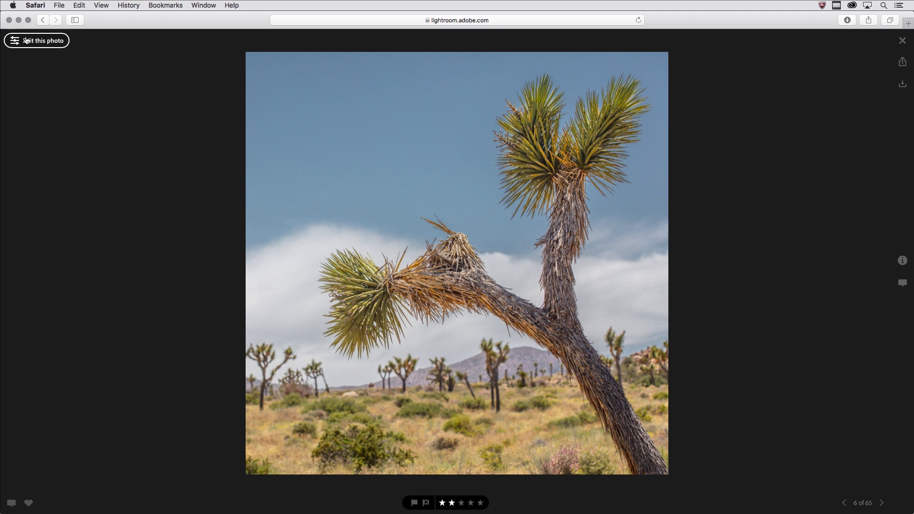
mouse_move(812, 67)
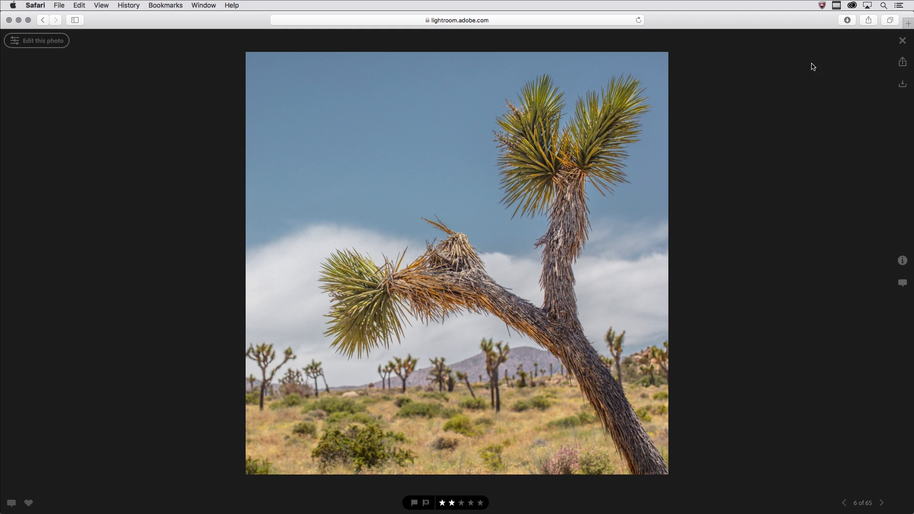
click(902, 40)
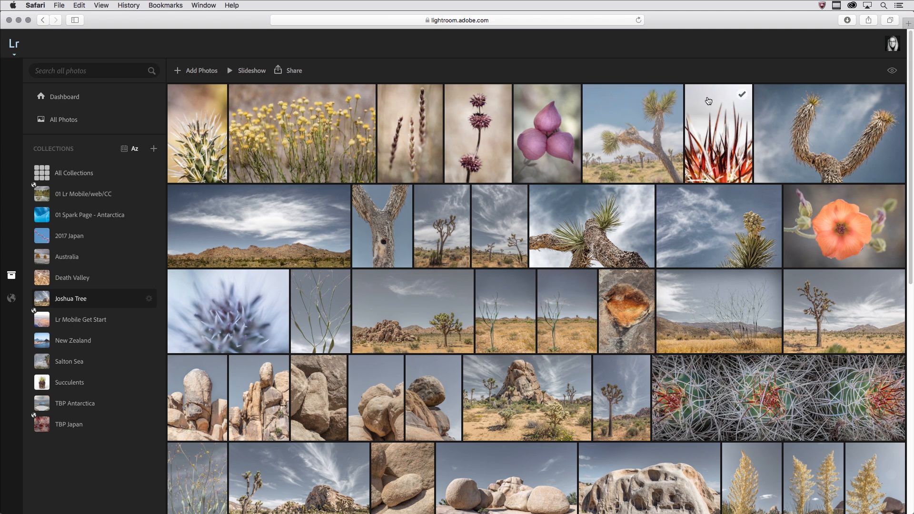
click(302, 133)
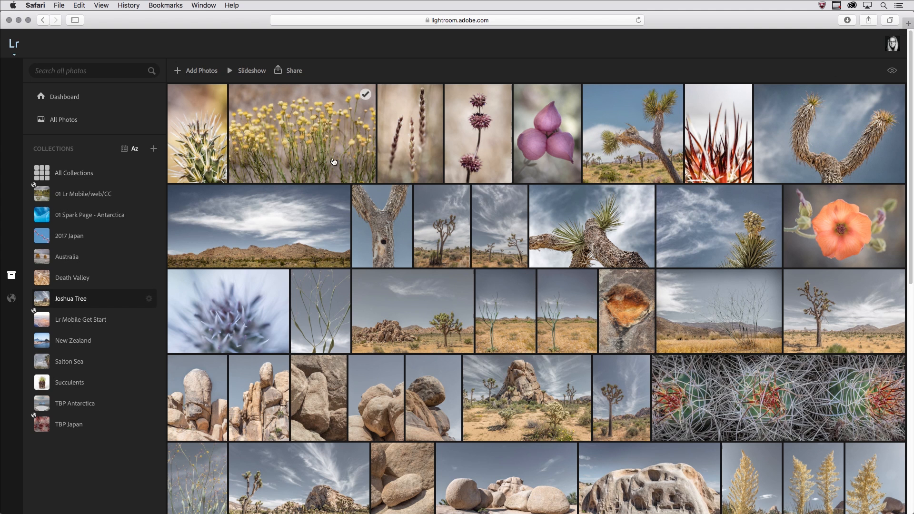
- Open the collection's share options, then return to the desktop Lightroom catalog
click(293, 70)
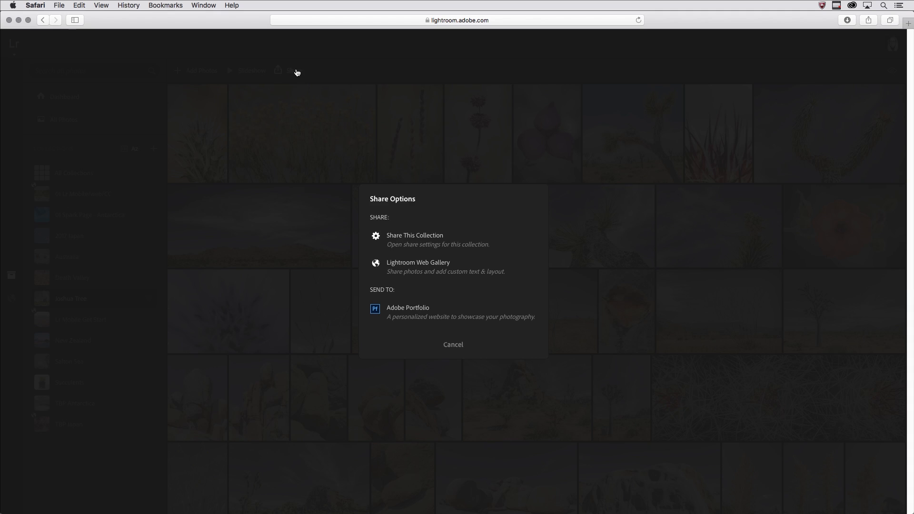
mouse_move(469, 233)
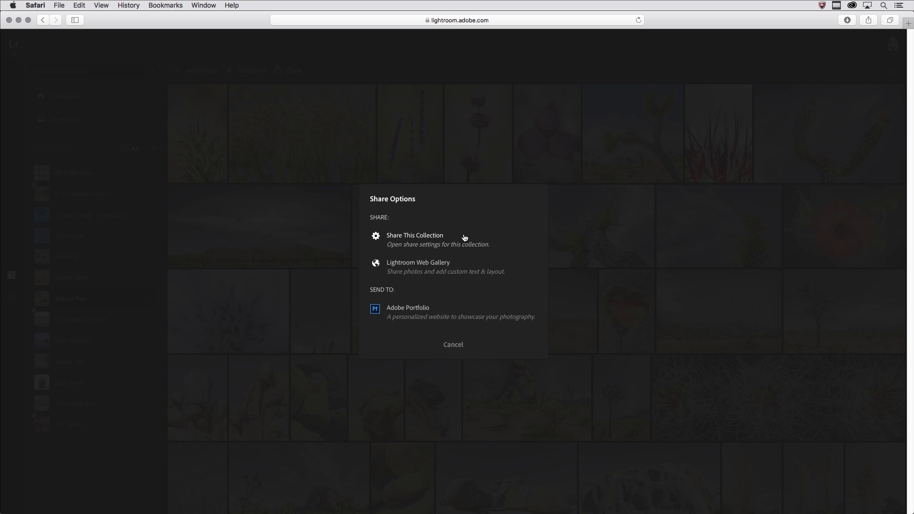
mouse_move(459, 262)
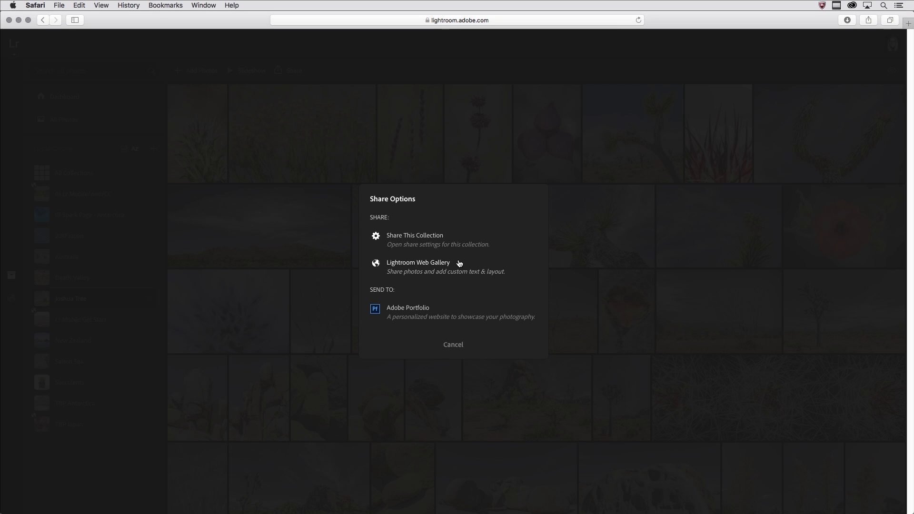
mouse_move(454, 277)
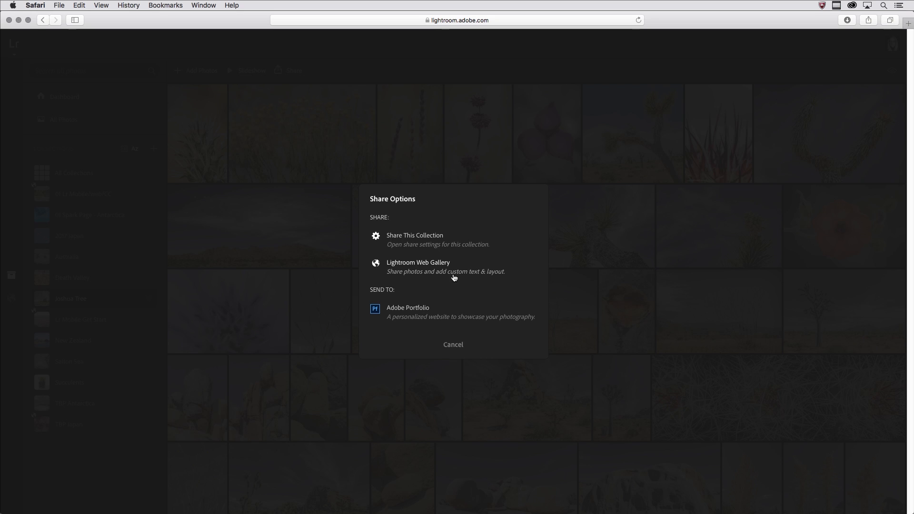
mouse_move(488, 280)
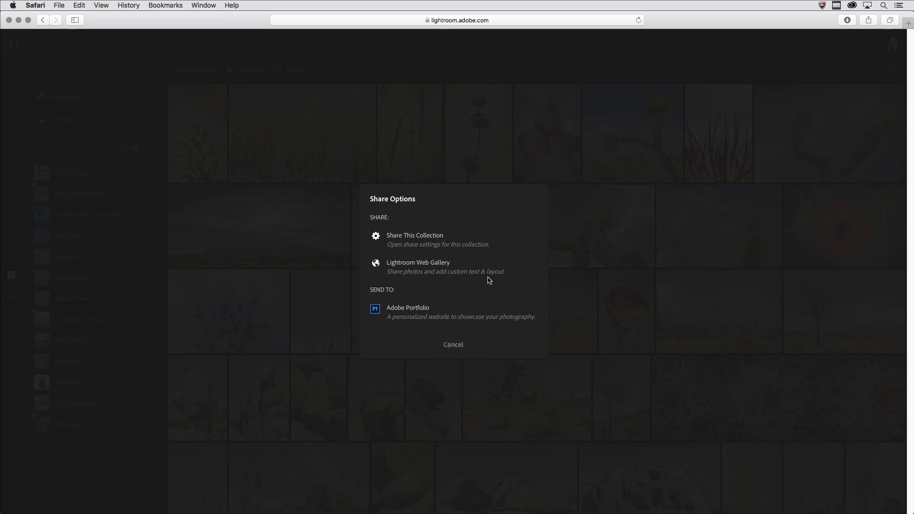
mouse_move(422, 288)
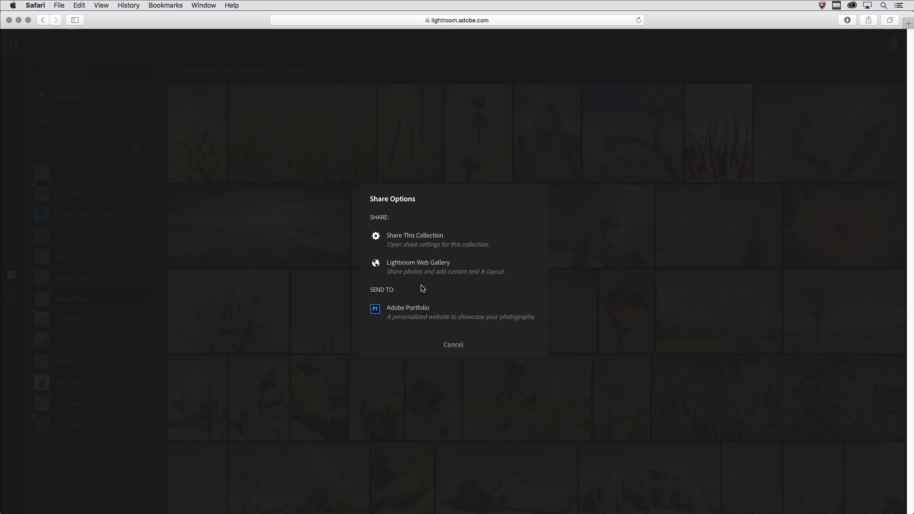
mouse_move(410, 314)
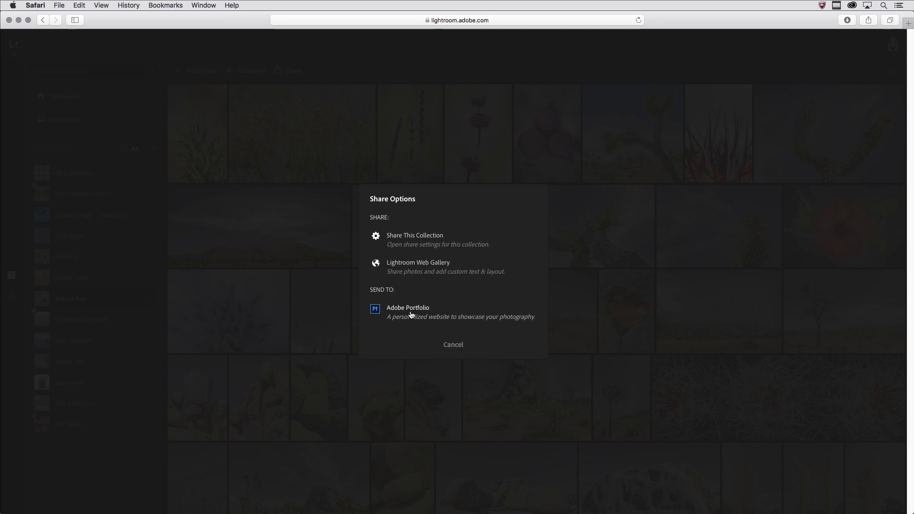
mouse_move(440, 309)
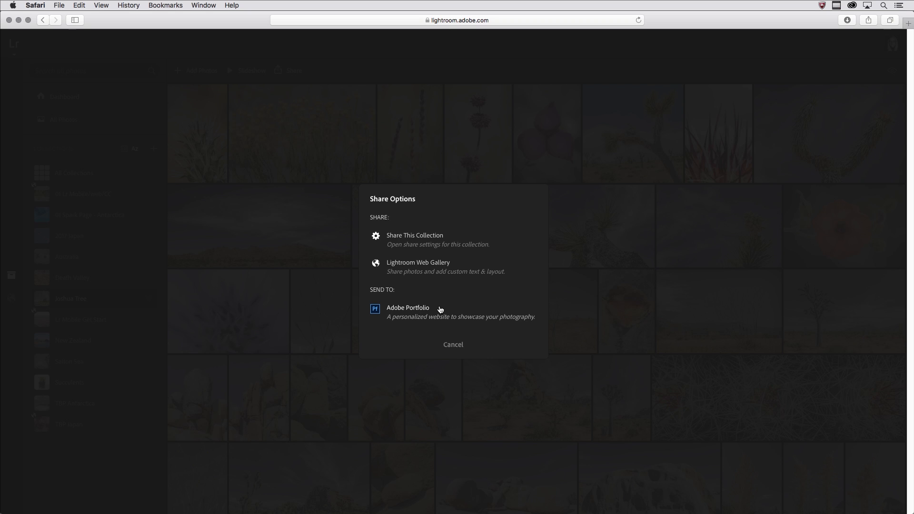
mouse_move(439, 312)
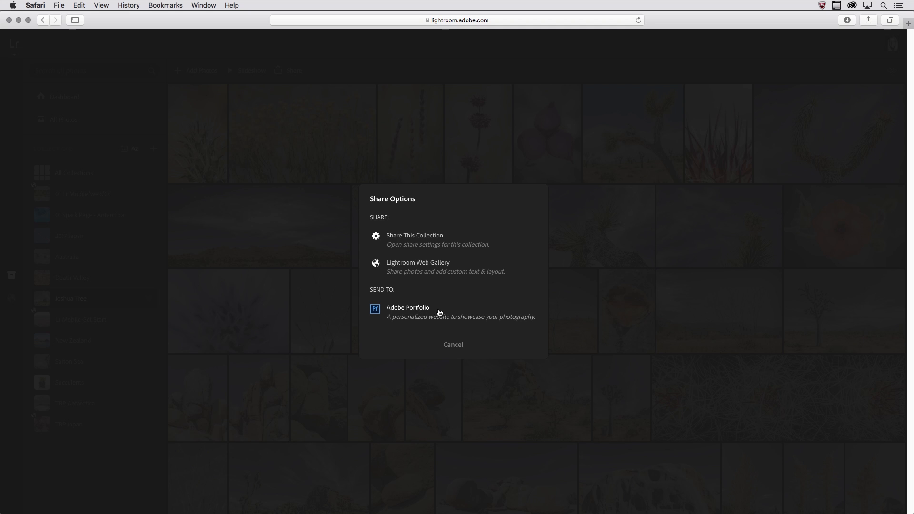
click(452, 344)
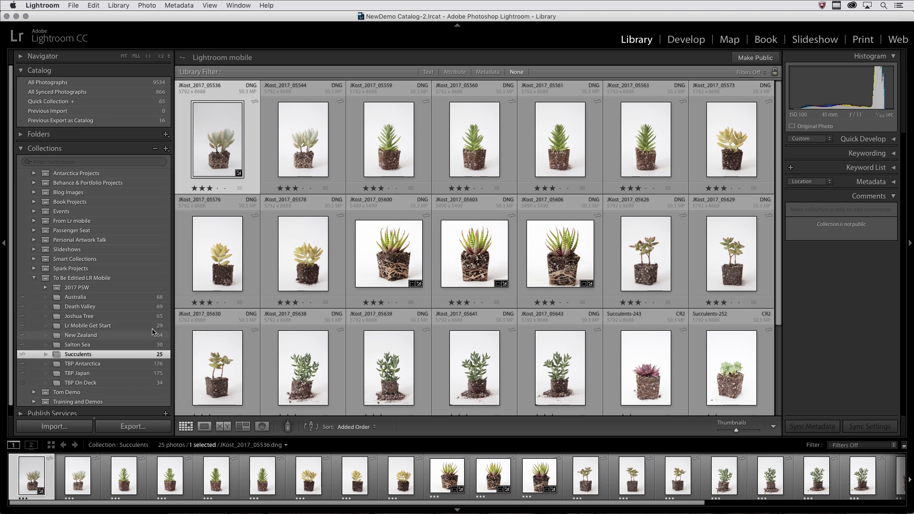
- Open the 65-photo Joshua Tree collection and select the synced square JKost_2017_04354 photo
click(78, 316)
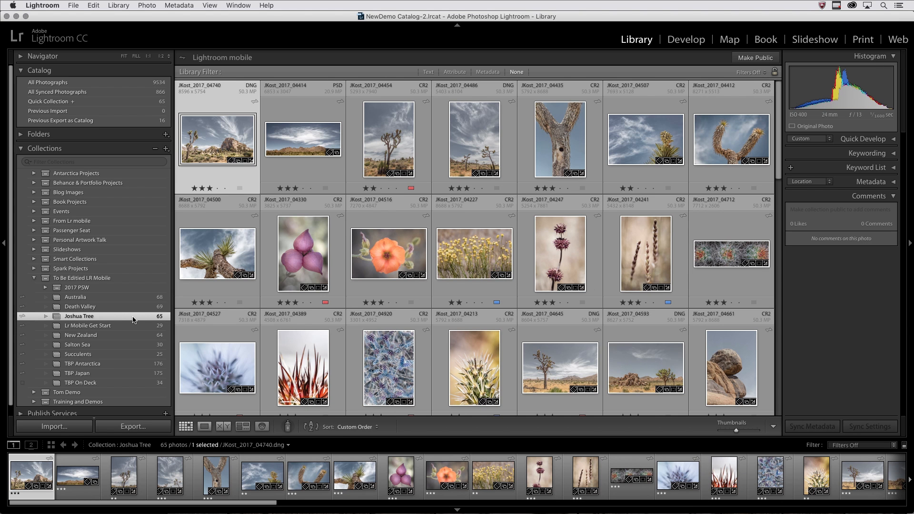
scroll(down, 3)
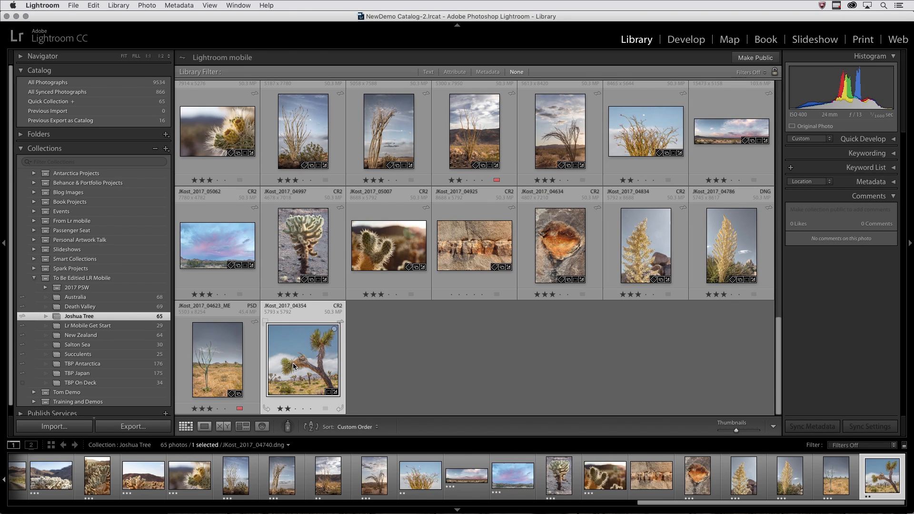
click(302, 359)
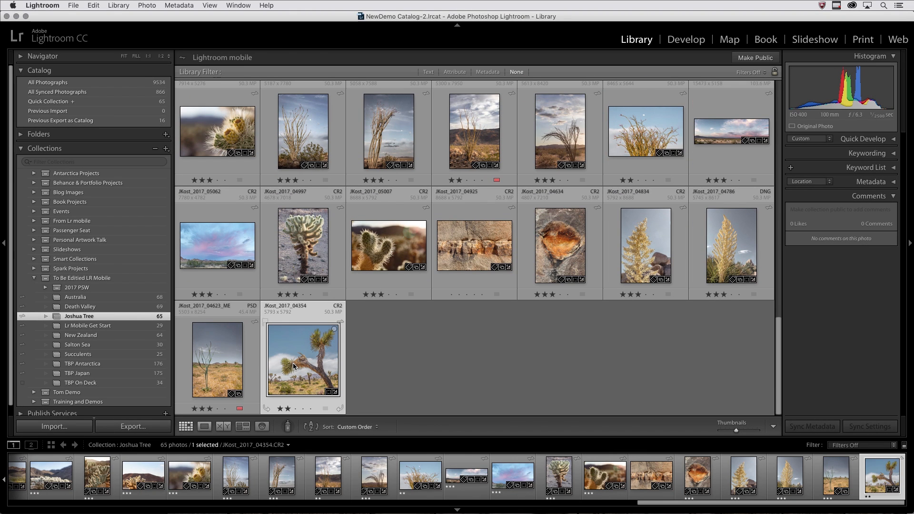
mouse_move(288, 367)
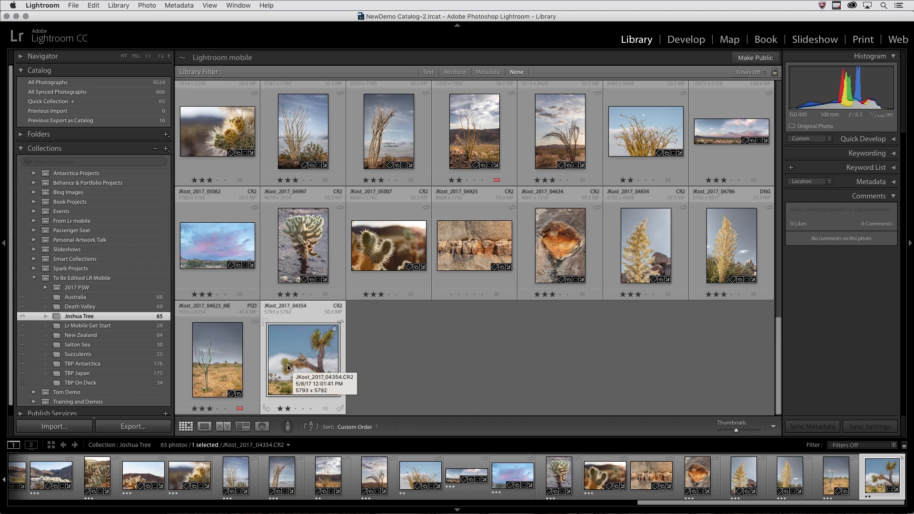
mouse_move(107, 148)
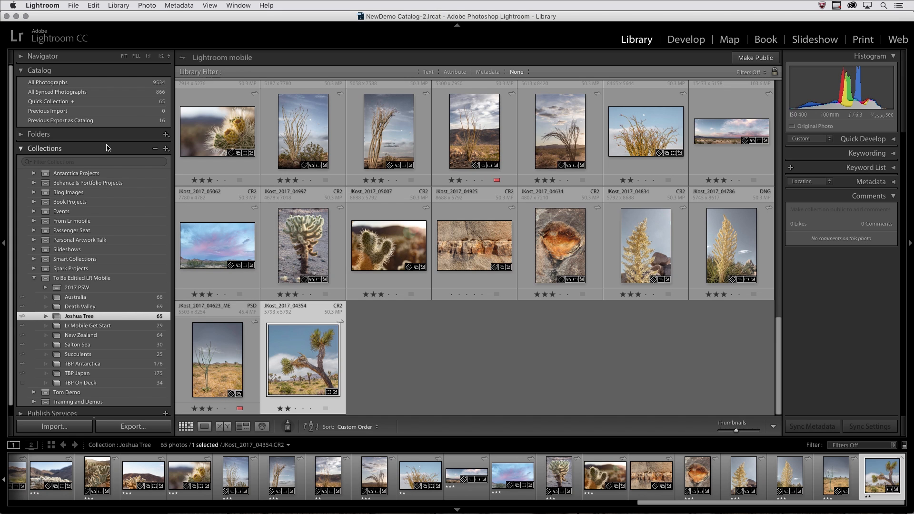
- Expand Folders and select Lightroom Web's Imported Photos folder, showing the synced Joshua tree photo
click(39, 135)
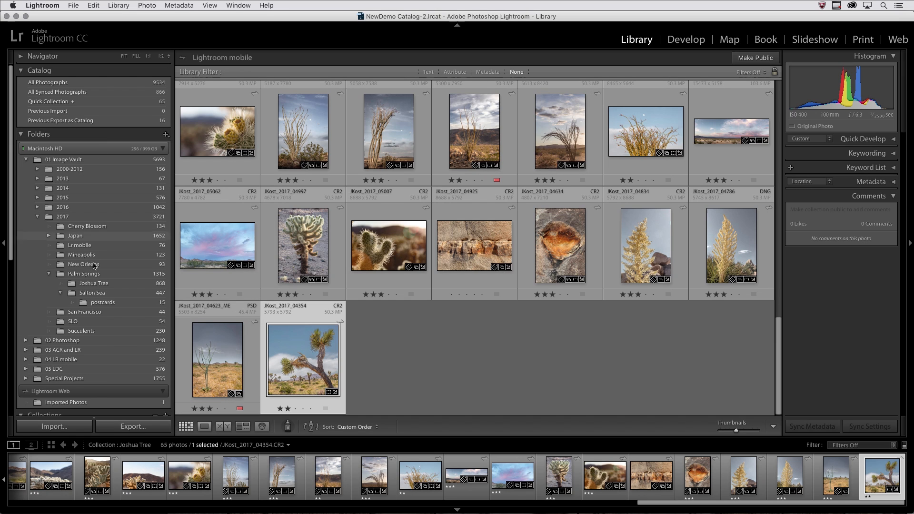
mouse_move(96, 405)
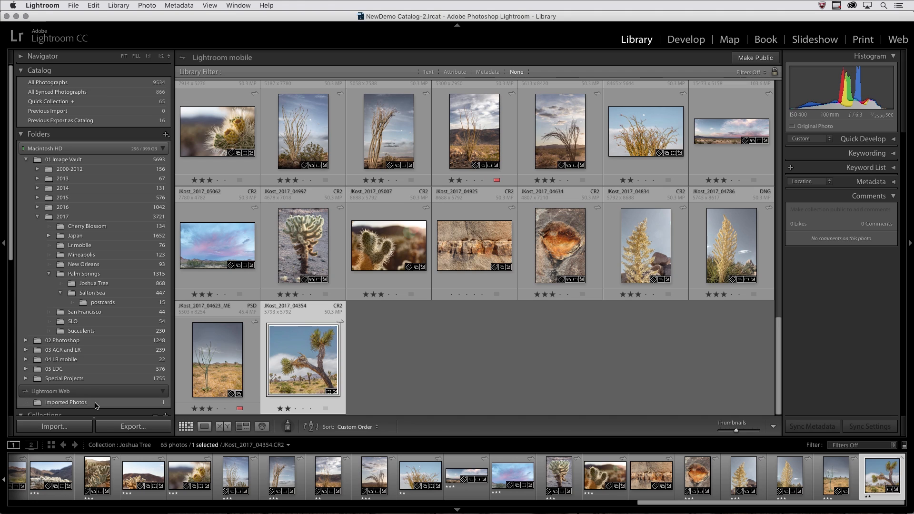
click(65, 402)
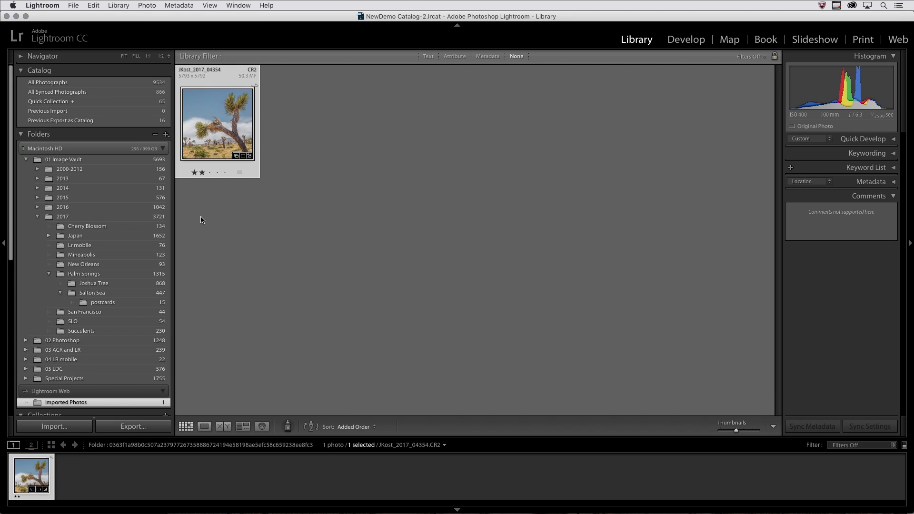
mouse_move(112, 283)
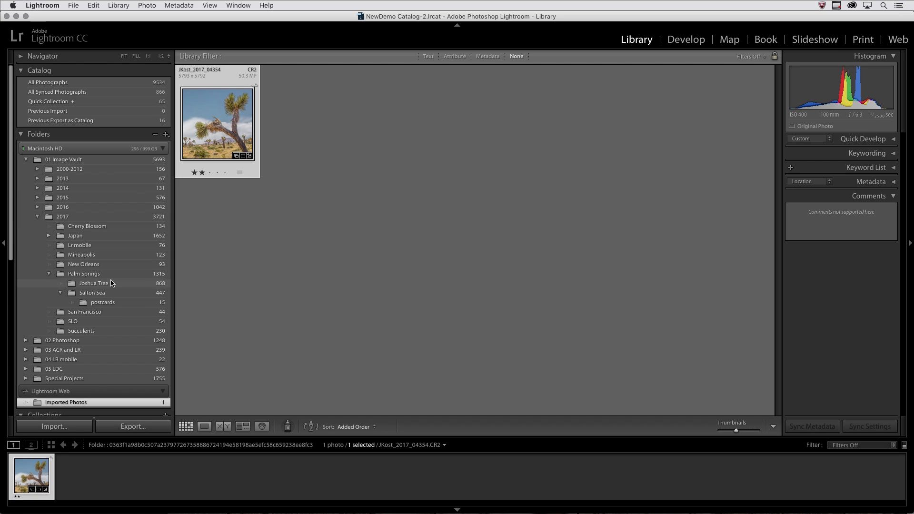
mouse_move(122, 285)
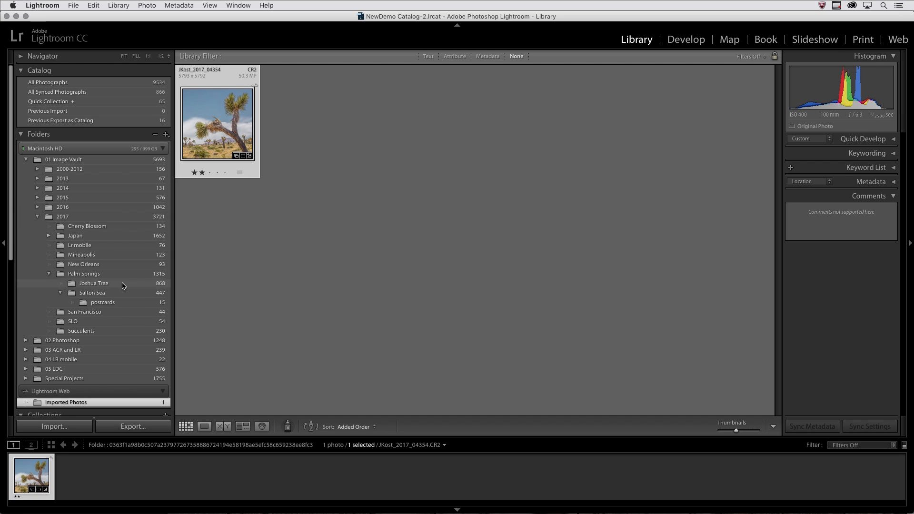